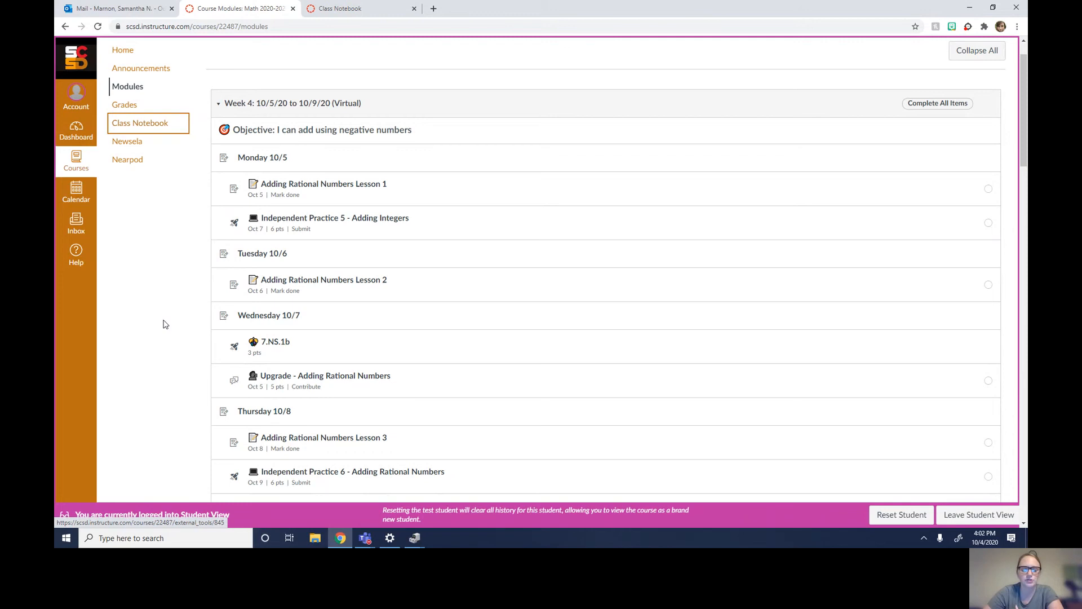
mouse_move(262, 254)
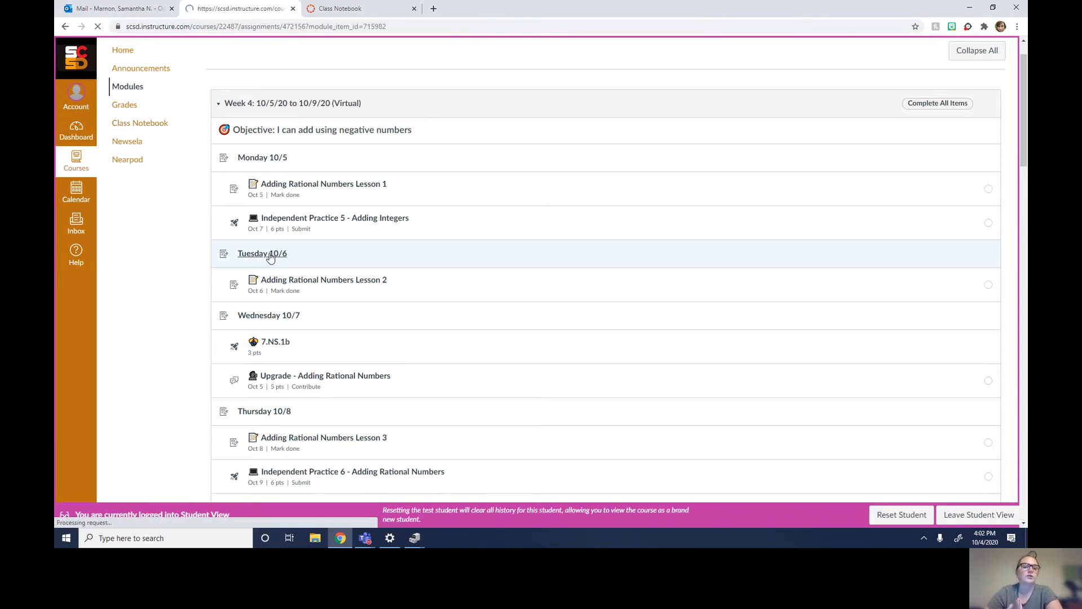
View the Tuesday 10/6 lesson page, then advance to the next module item.
click(263, 253)
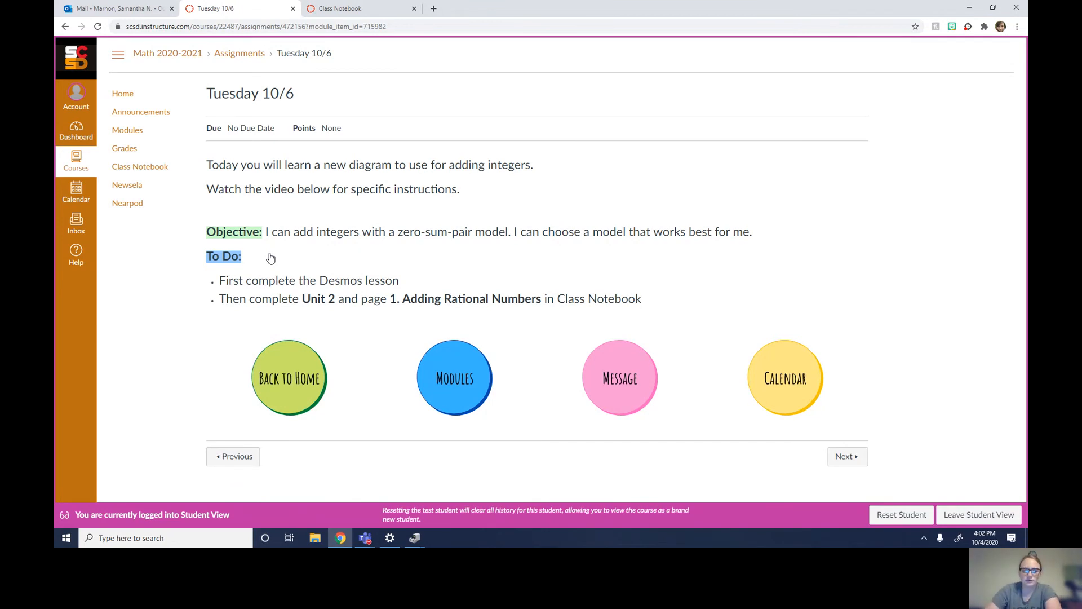
click(846, 457)
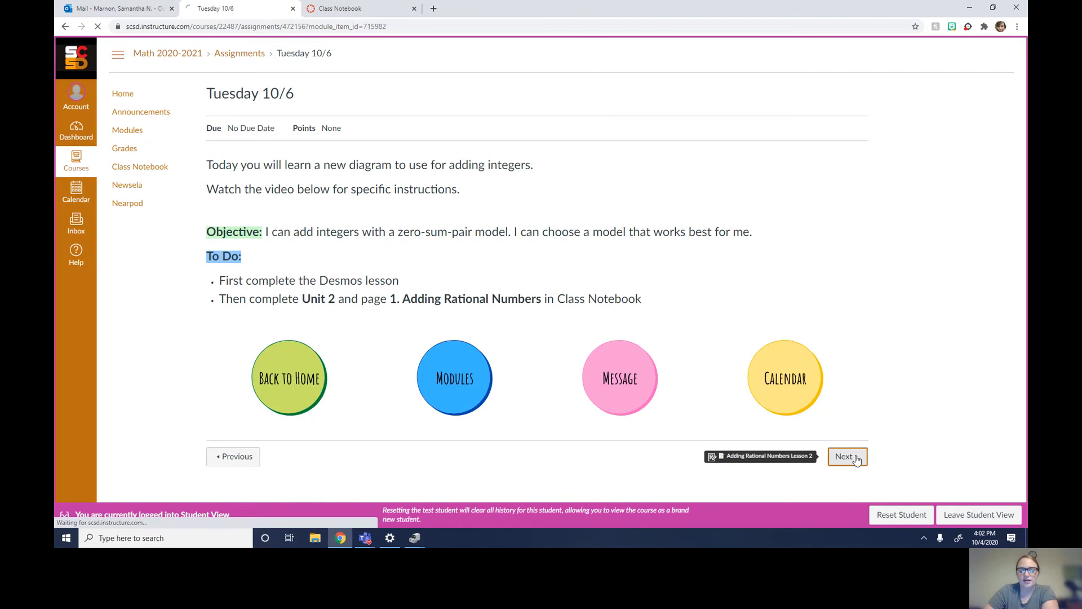
From Adding Rational Numbers Lesson 2, launch the Math 7 Class Notebook in OneNote Online.
click(845, 457)
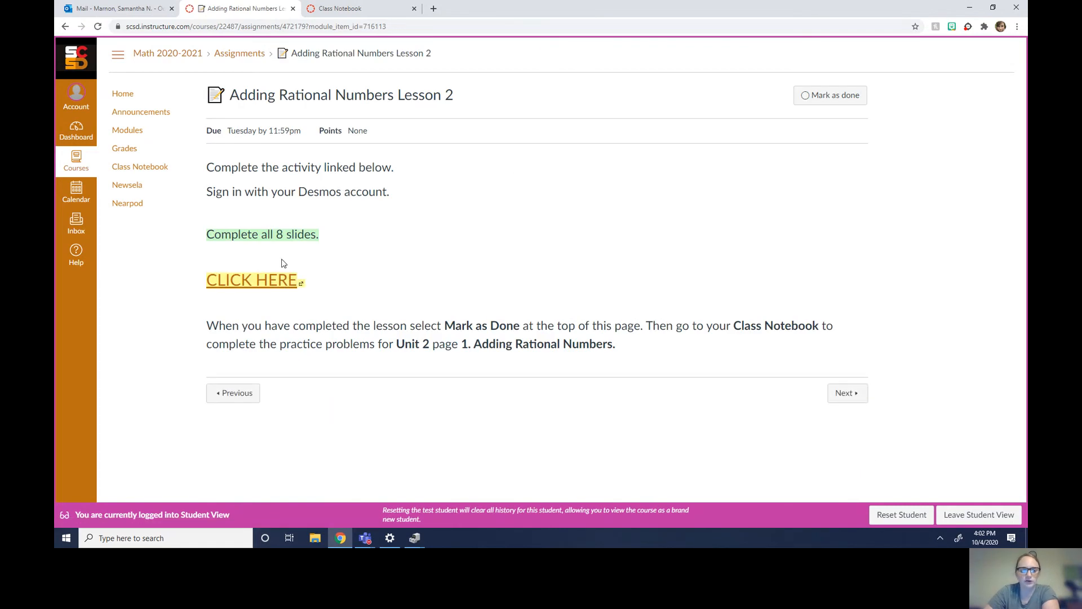
mouse_move(272, 286)
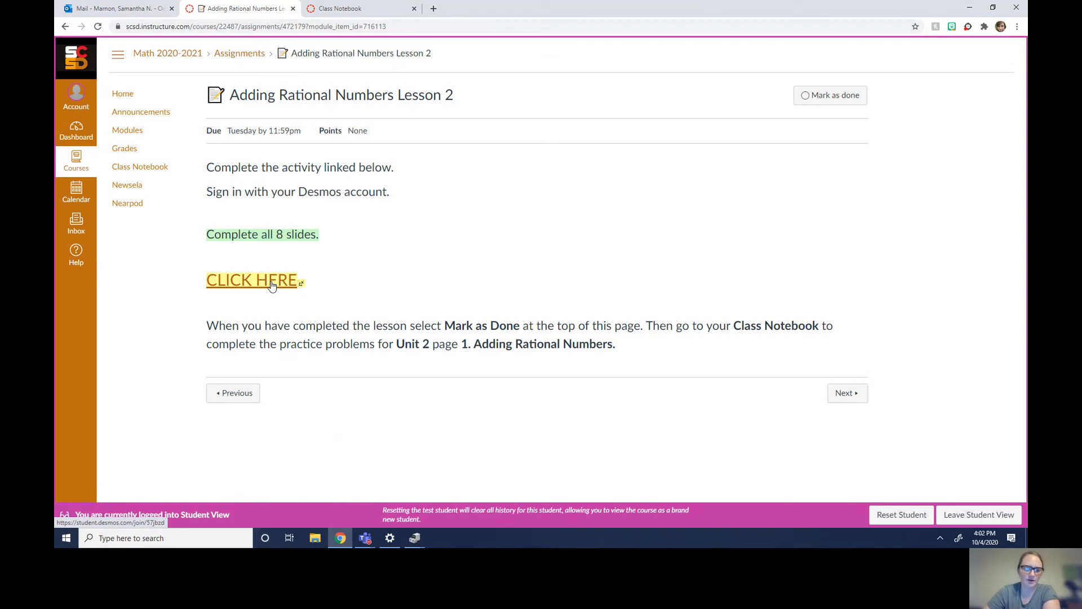
mouse_move(270, 297)
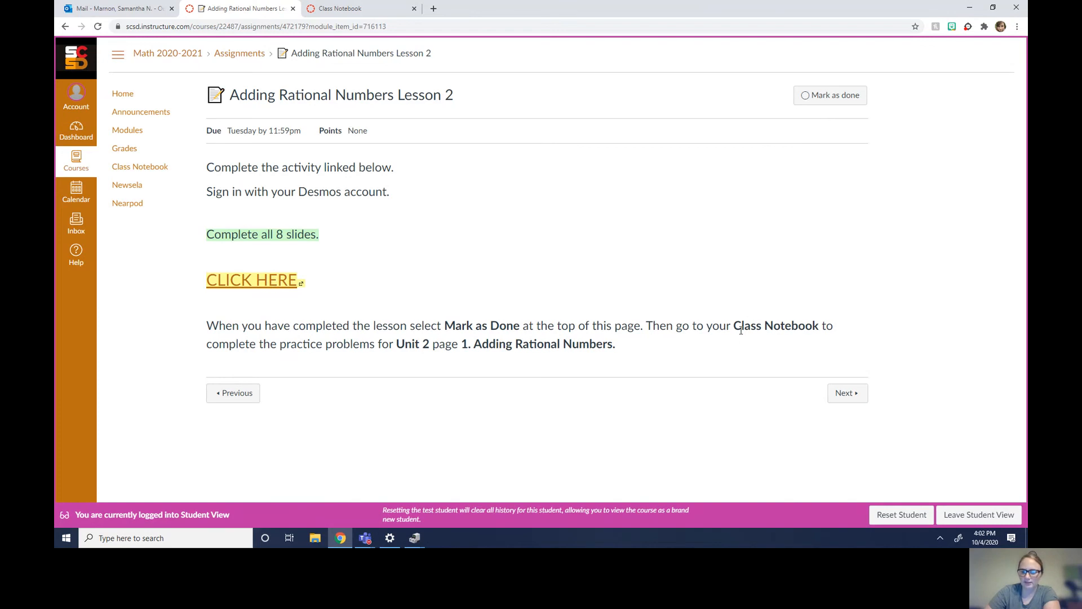
mouse_move(531, 196)
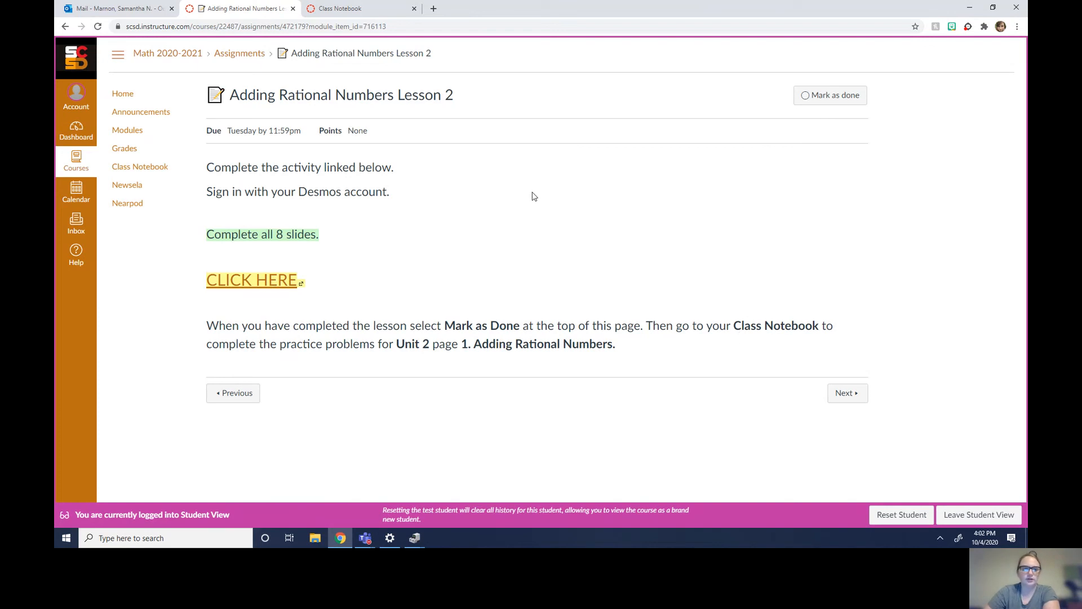
mouse_move(139, 166)
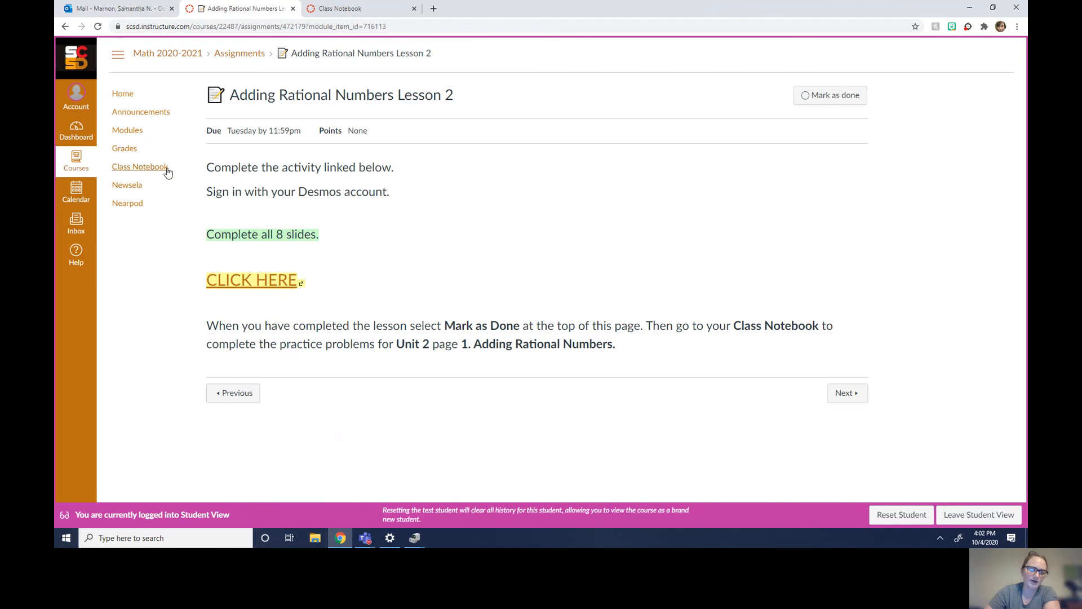
click(359, 8)
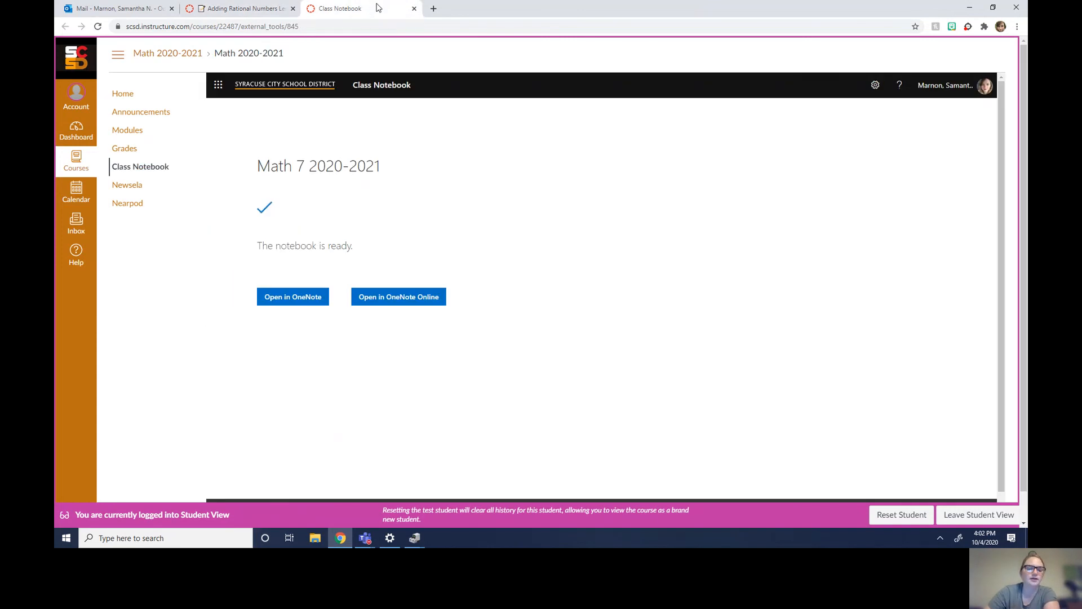
mouse_move(398, 296)
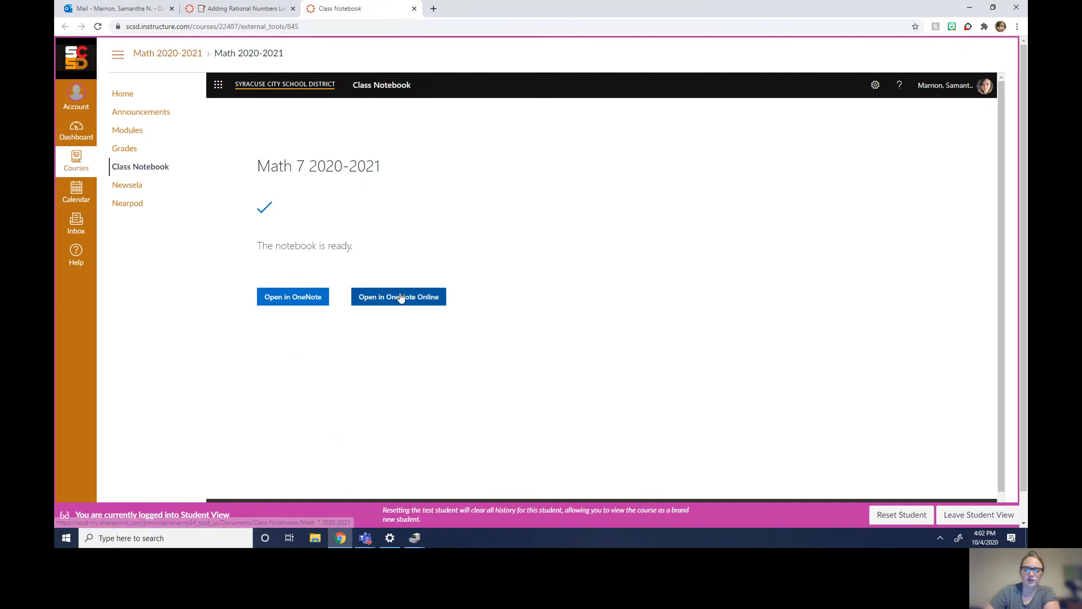
click(398, 296)
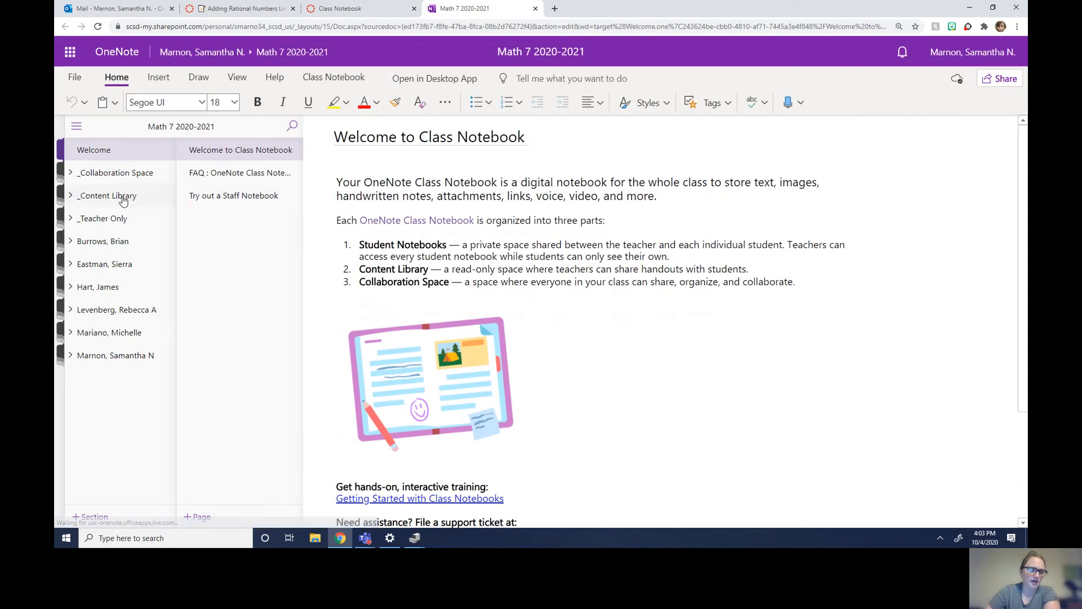
Navigate Content Library > Unit 2 to the '1. Adding Rational Numbers' page with Draw tools shown.
click(107, 195)
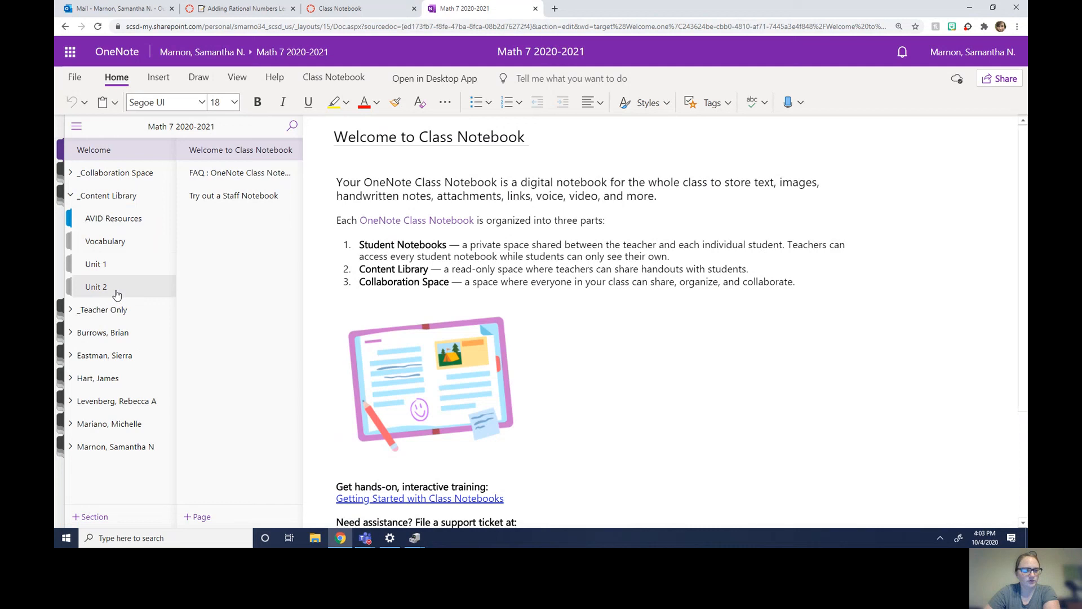
click(95, 287)
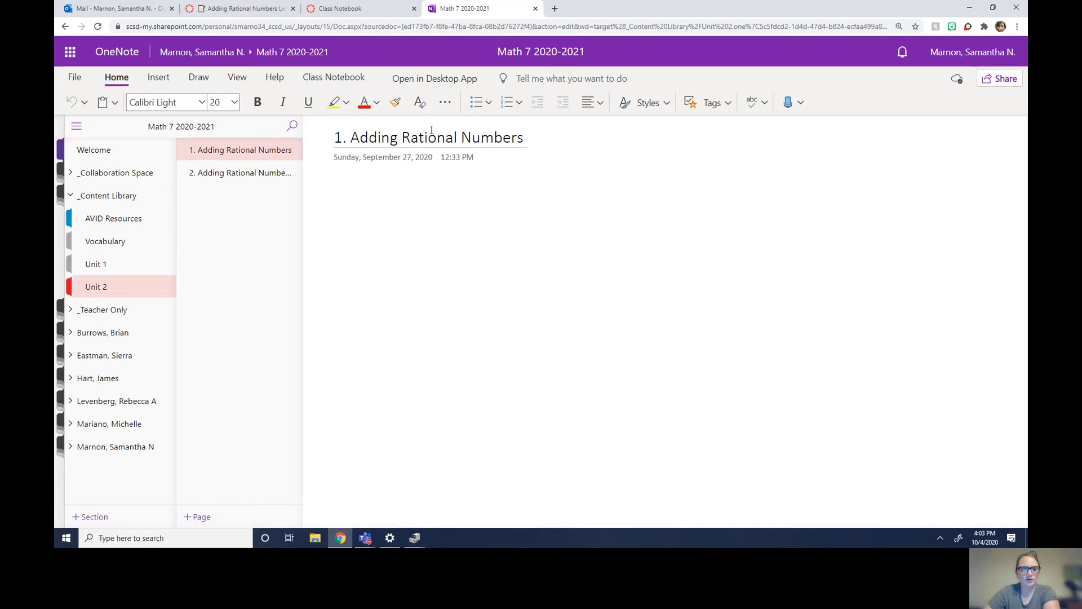
mouse_move(364, 238)
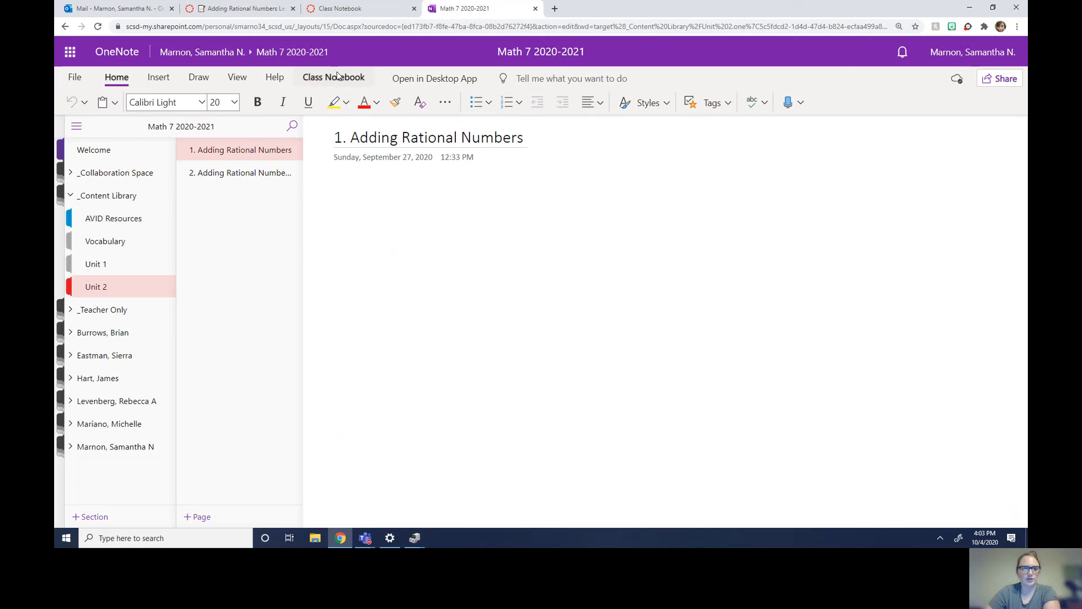
click(199, 78)
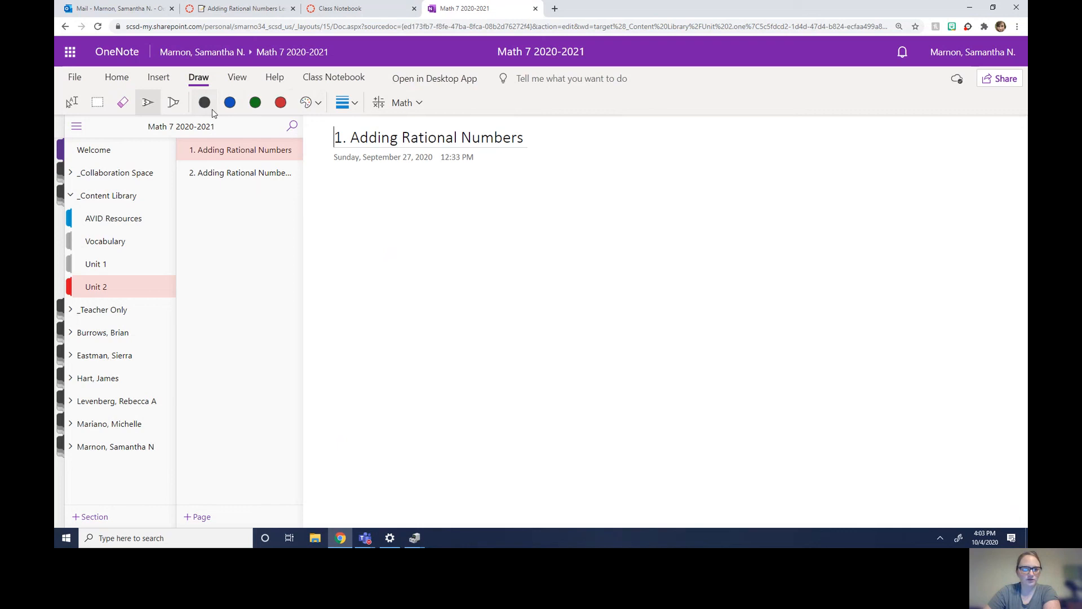
mouse_move(306, 102)
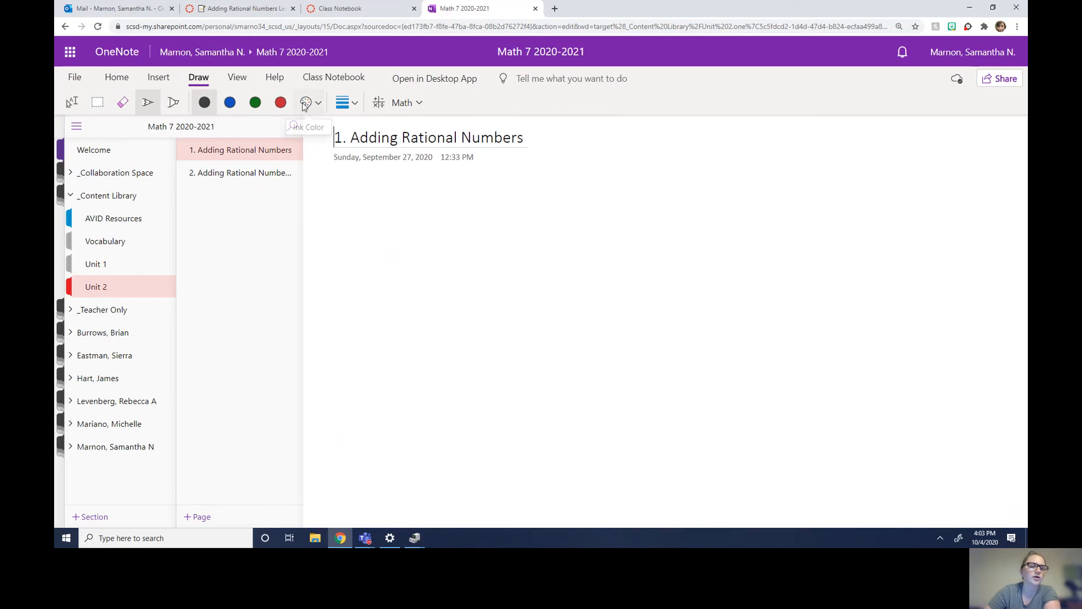